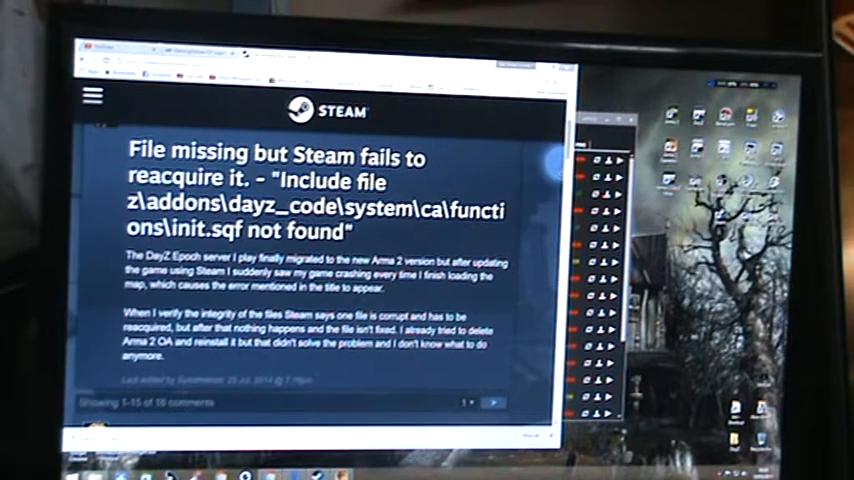
{"action": "scroll", "scroll_direction": "down", "scroll_amount": 3}
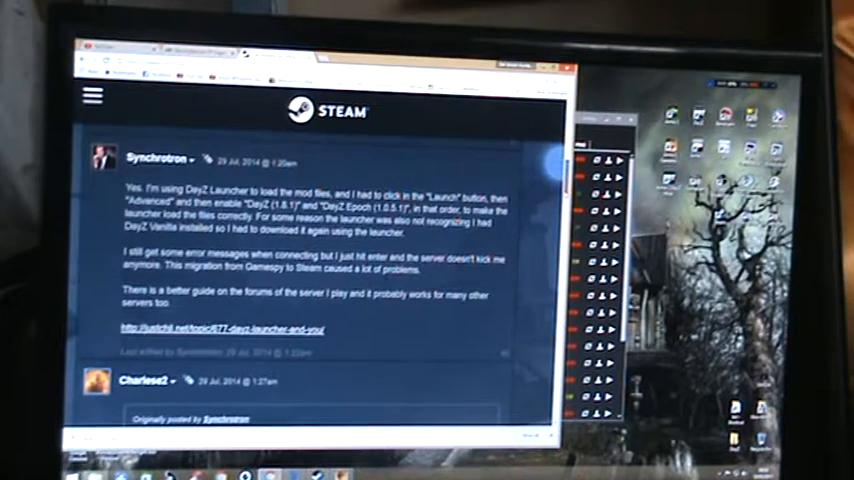
{"action": "scroll", "scroll_direction": "down", "scroll_amount": 3}
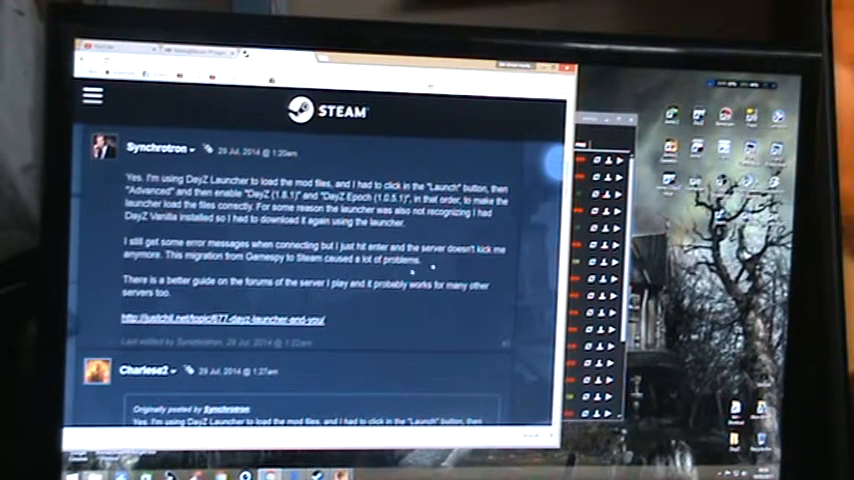
{"action": "scroll", "scroll_direction": "down", "scroll_amount": 3}
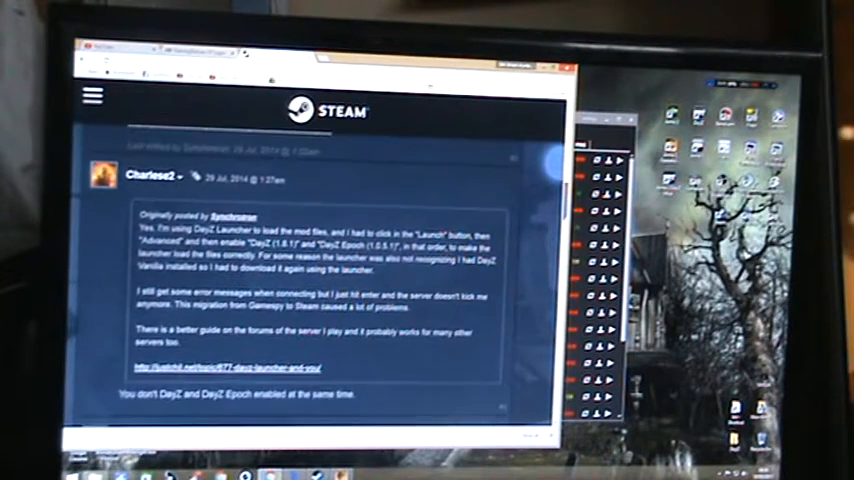
{"action": "scroll", "scroll_direction": "down", "scroll_amount": 3}
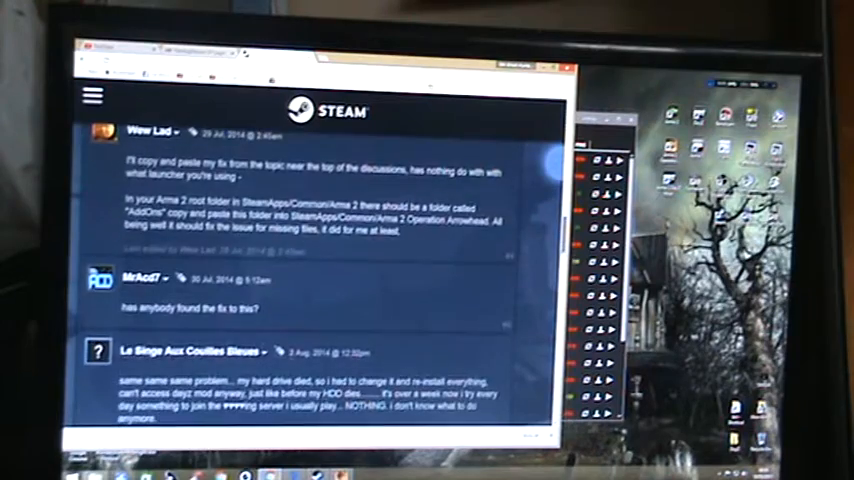
{"action": "scroll", "scroll_direction": "down", "scroll_amount": 3}
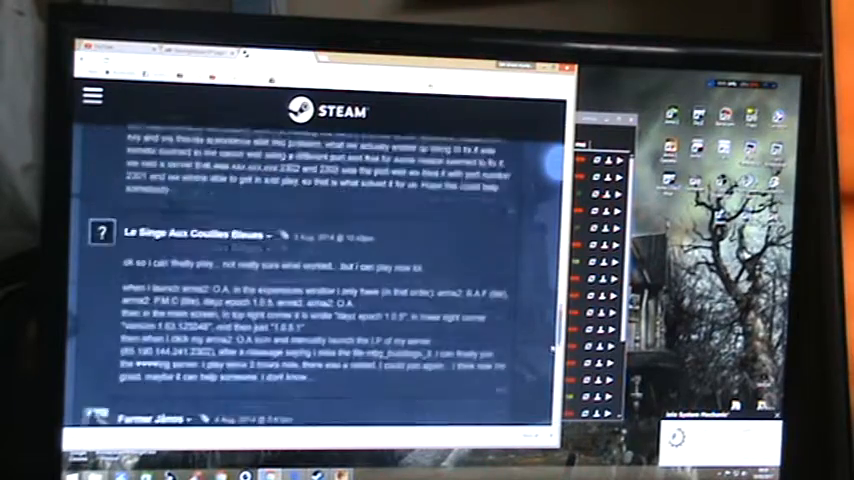
{"action": "scroll", "scroll_direction": "down", "scroll_amount": 3}
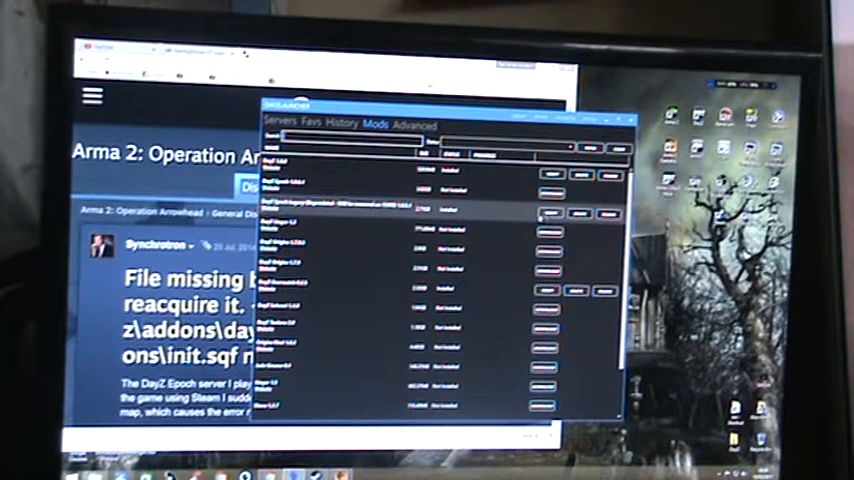
{"action": "mouse_move", "coordinate": [490, 203]}
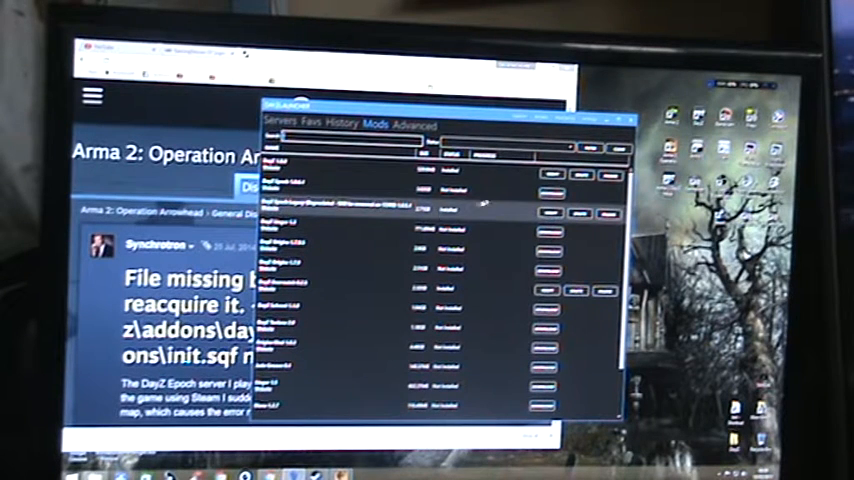